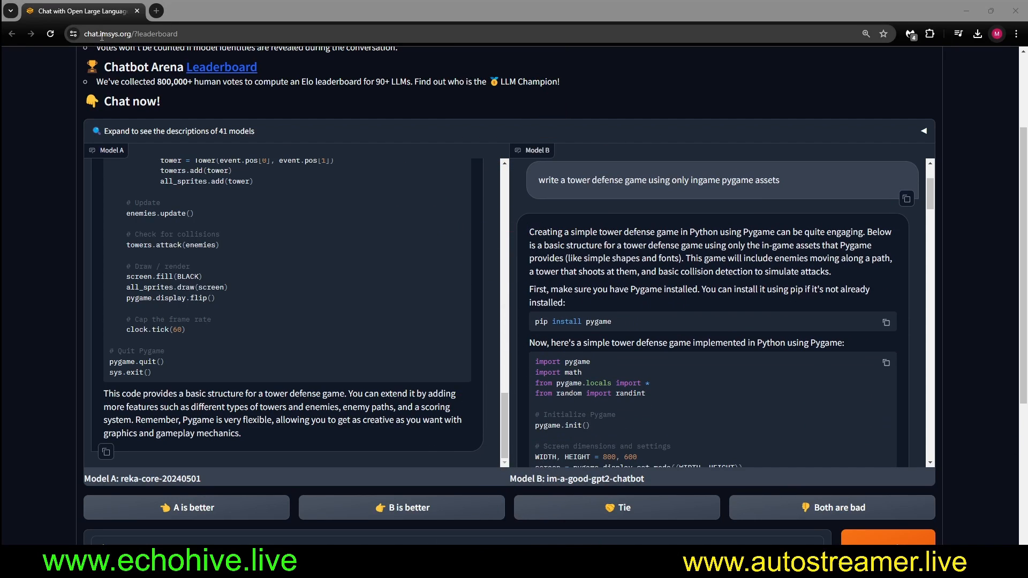
Step: Select Model B's revealed model name, then run the tower defense game in main.py
double_click(576, 478)
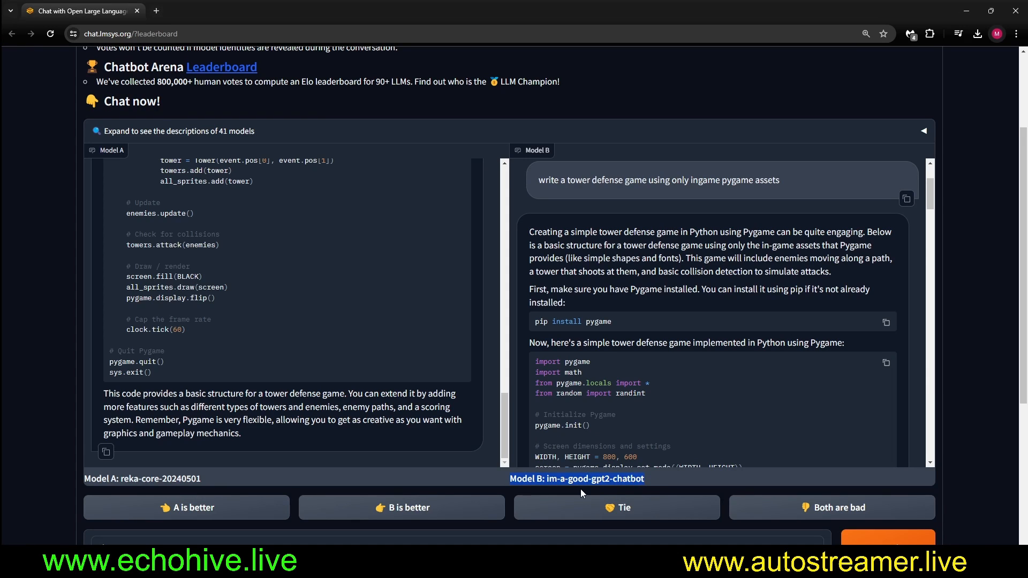
mouse_move(664, 392)
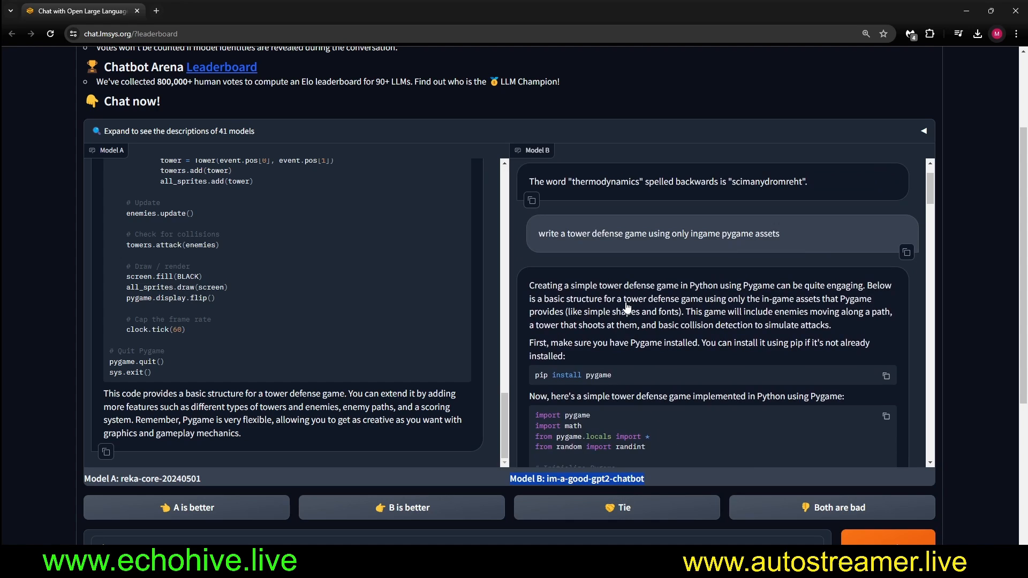
left_click_drag(555, 233, 663, 234)
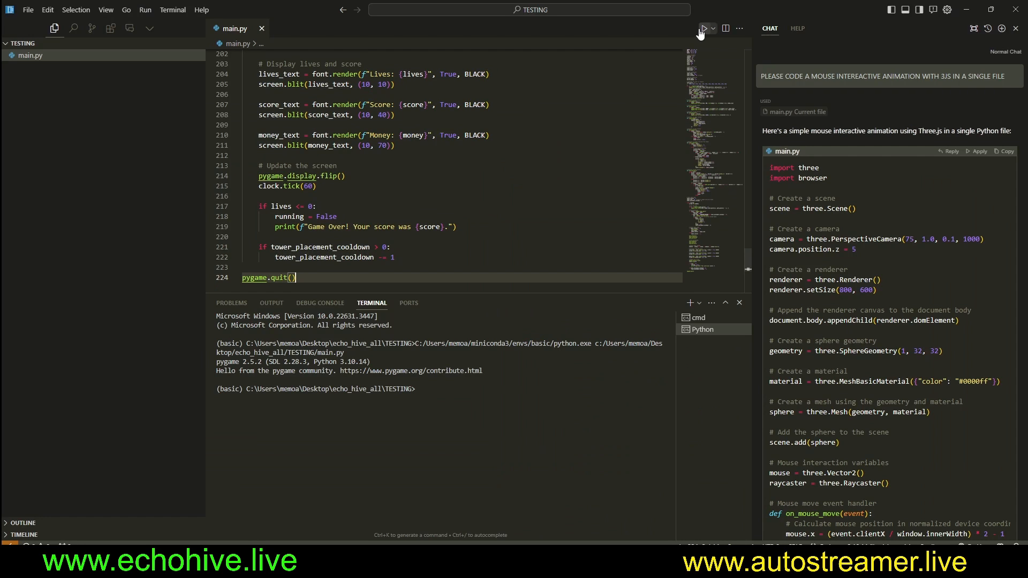
left_click(704, 28)
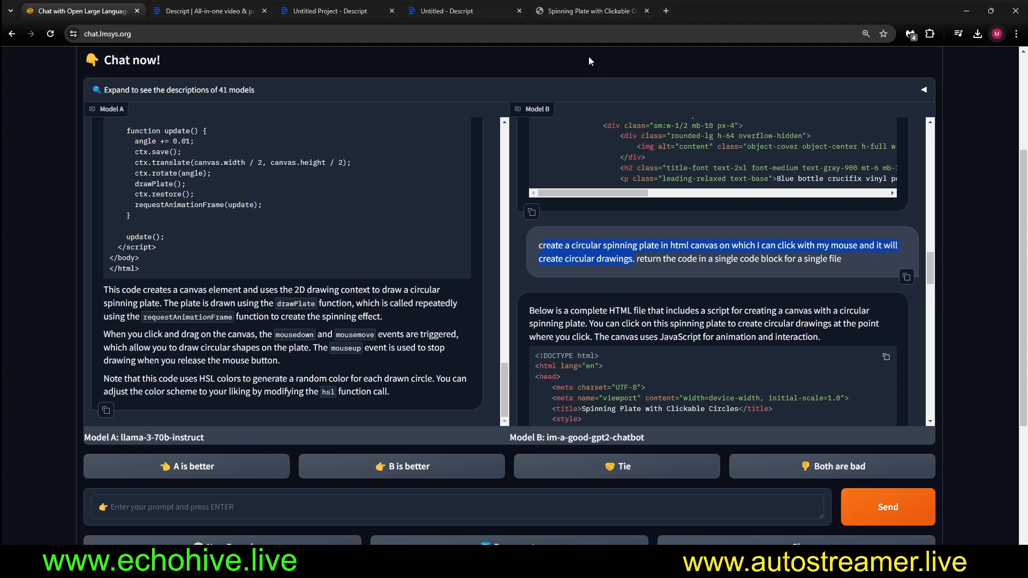
Step: Switch back to Chatbot Arena to view Model B's Python terminal chatbot script
left_click(587, 10)
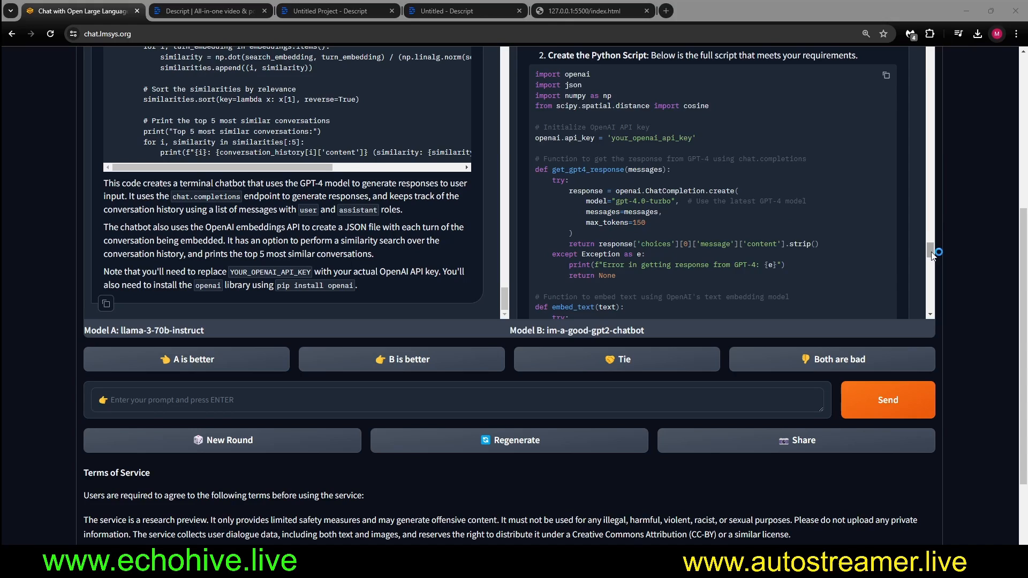
scroll("down", 3)
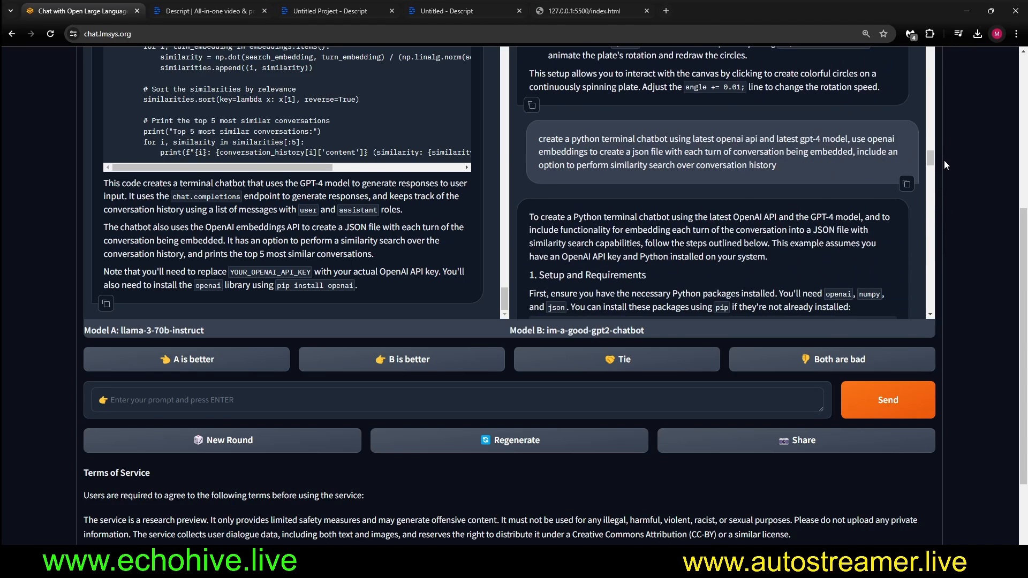
left_click_drag(565, 138, 678, 152)
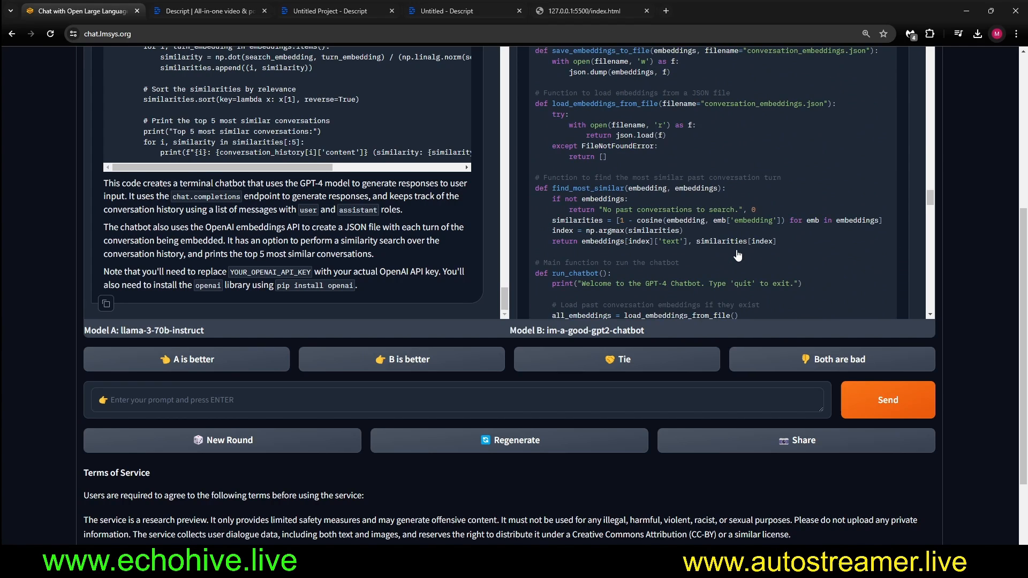
scroll("down", 3)
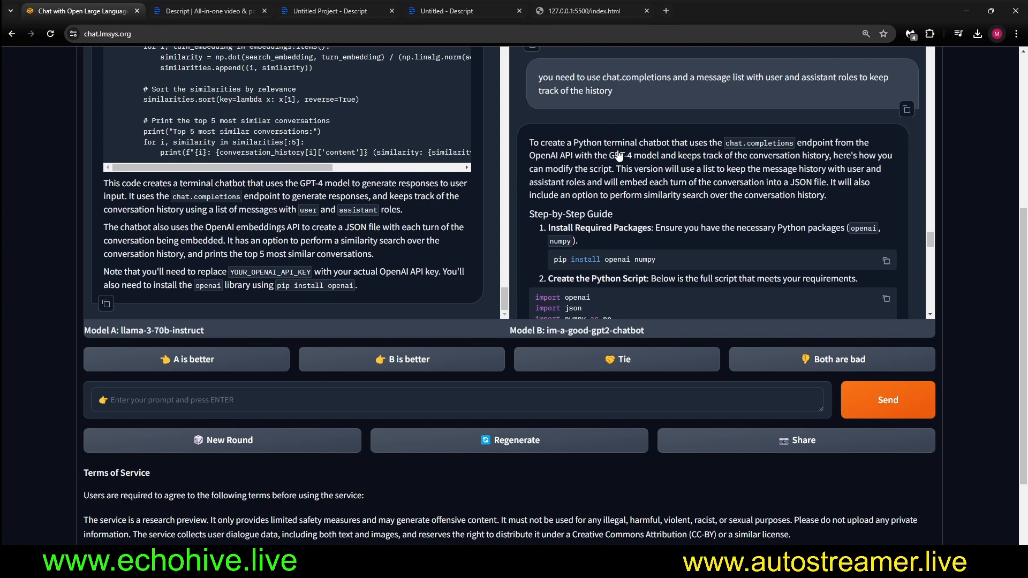
scroll("down", 3)
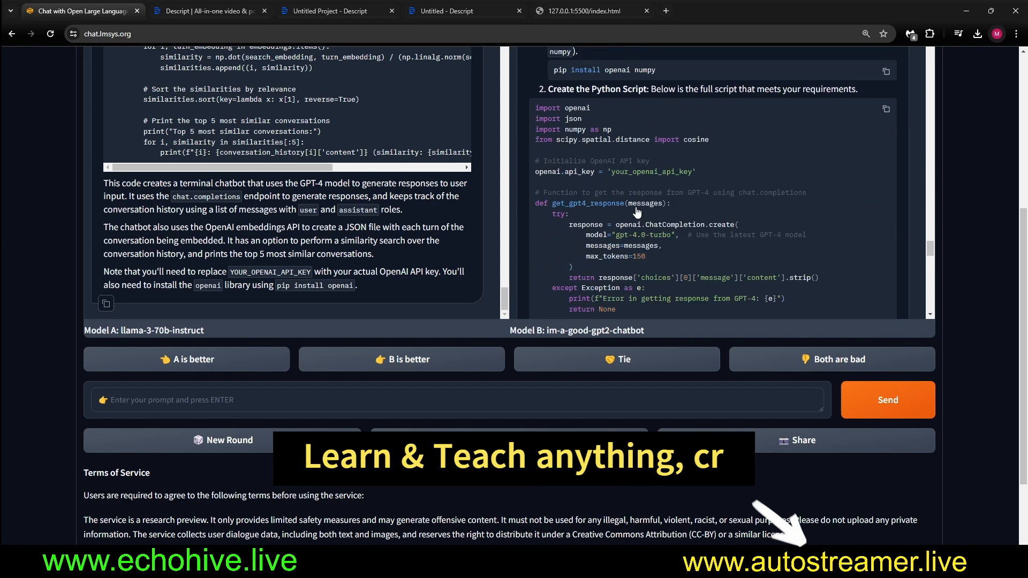
scroll("down", 3)
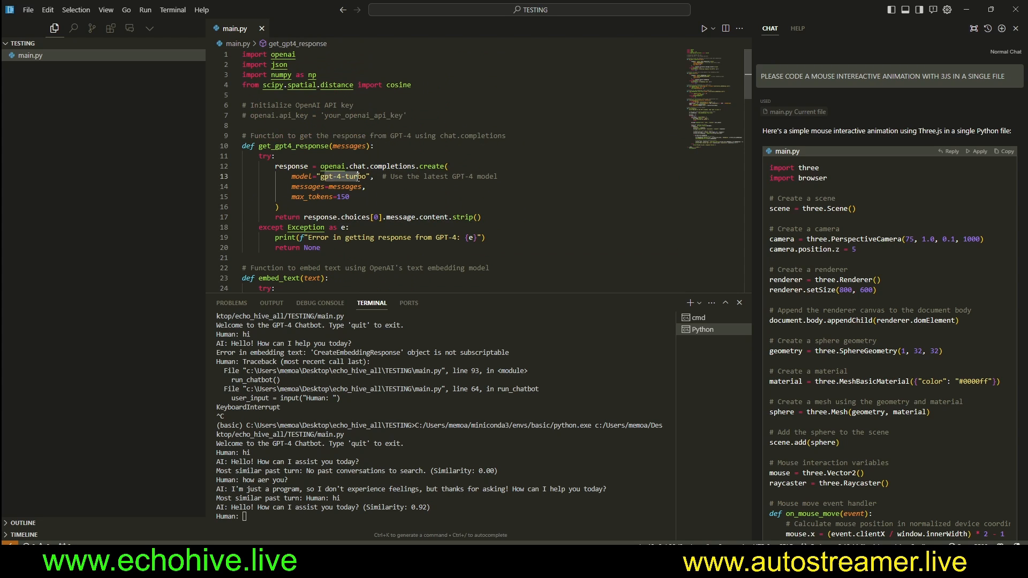
Step: Scroll down through the terminal chatbot's output in Visual Studio Code
scroll("down", 3)
type("hi")
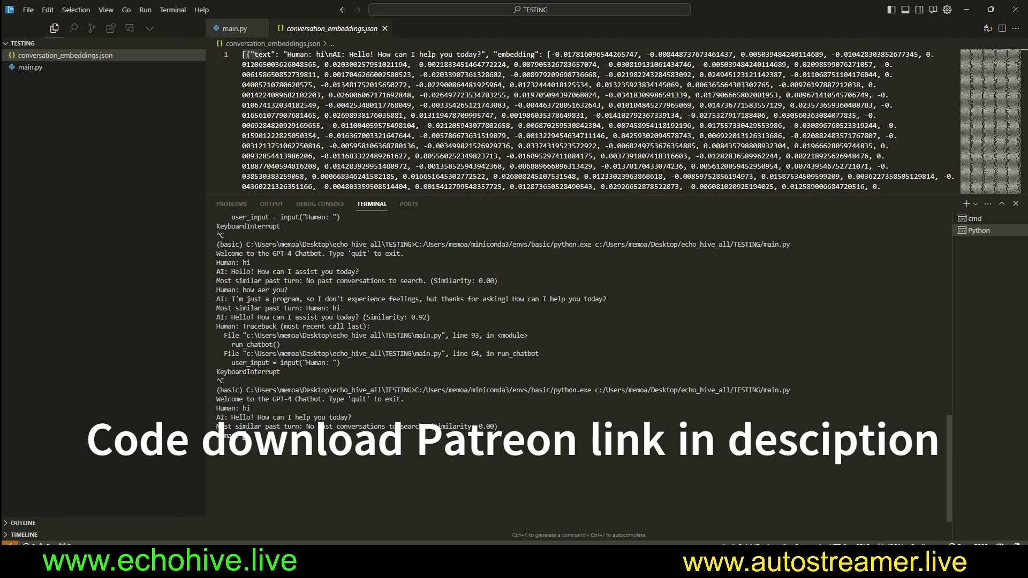
Step: Ask the chatbot about the Analytical Engine and 'tell me about mars', then start the Ada Lovelace question
type("tell me about analytical engine?")
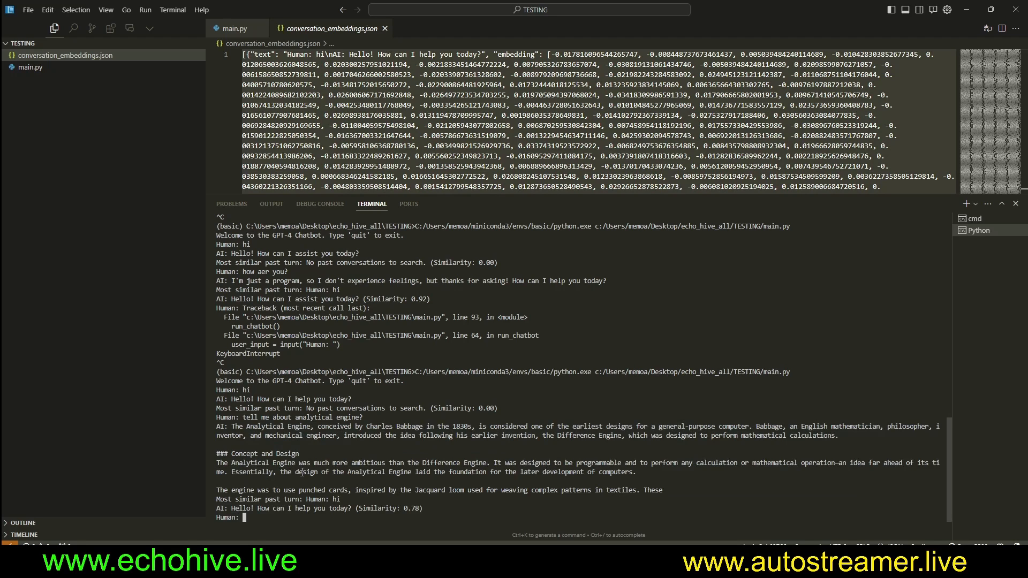
type("tell me about mars")
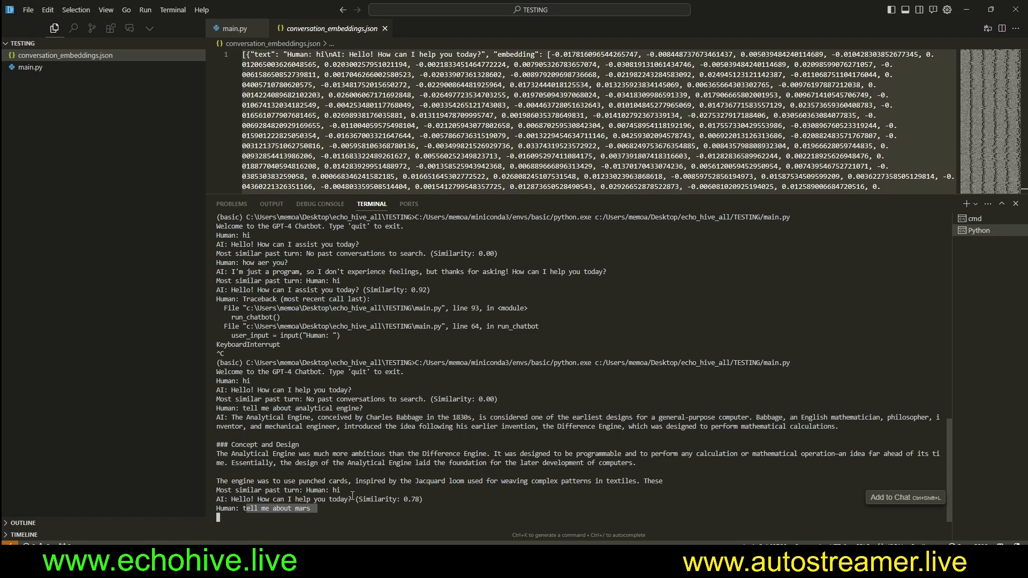
type("who was ada lavelace")
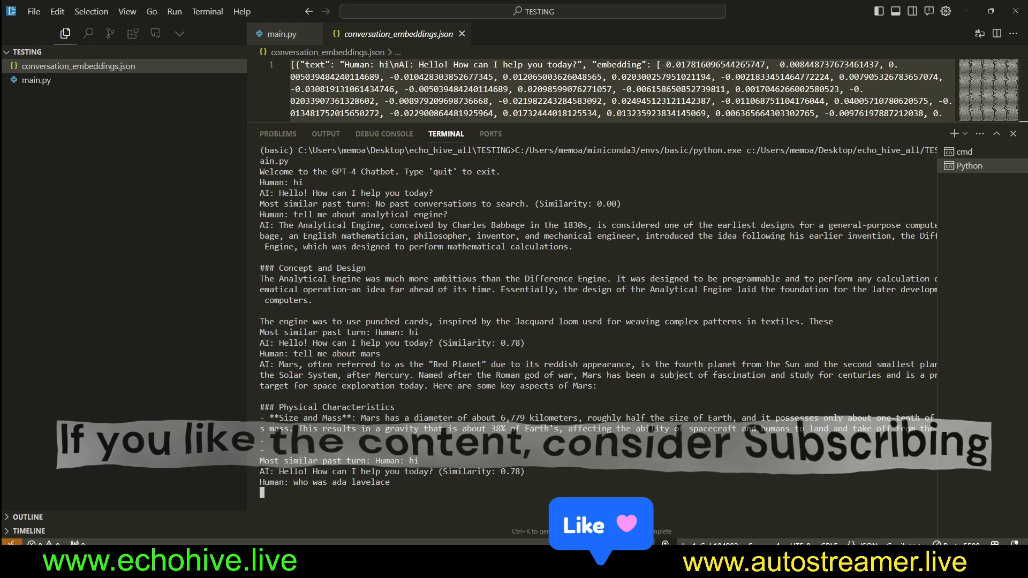
Step: Scroll through the chatbot's Ada Lovelace reply, matched to the Analytical Engine turn
scroll("down", 3)
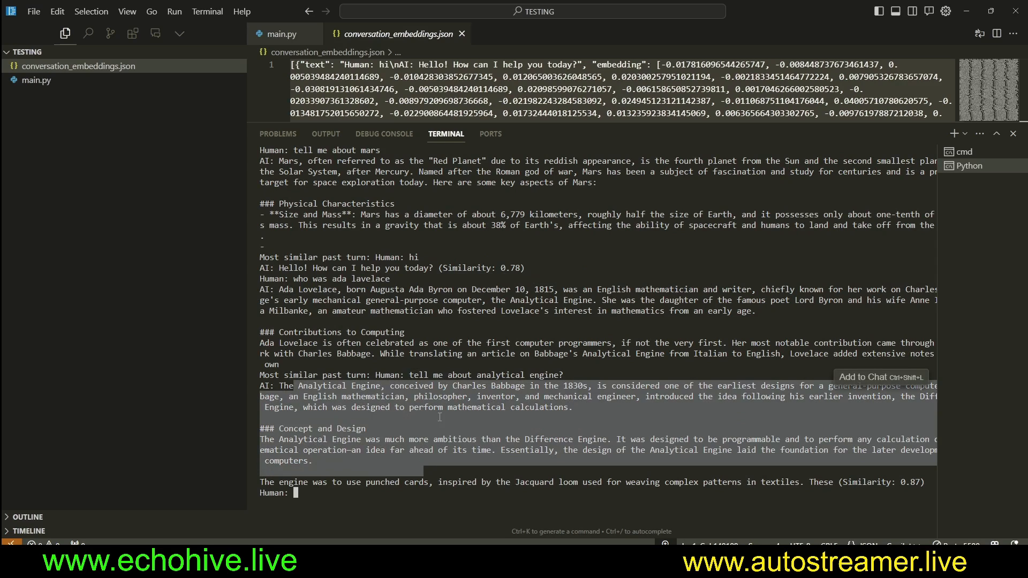
left_click(282, 33)
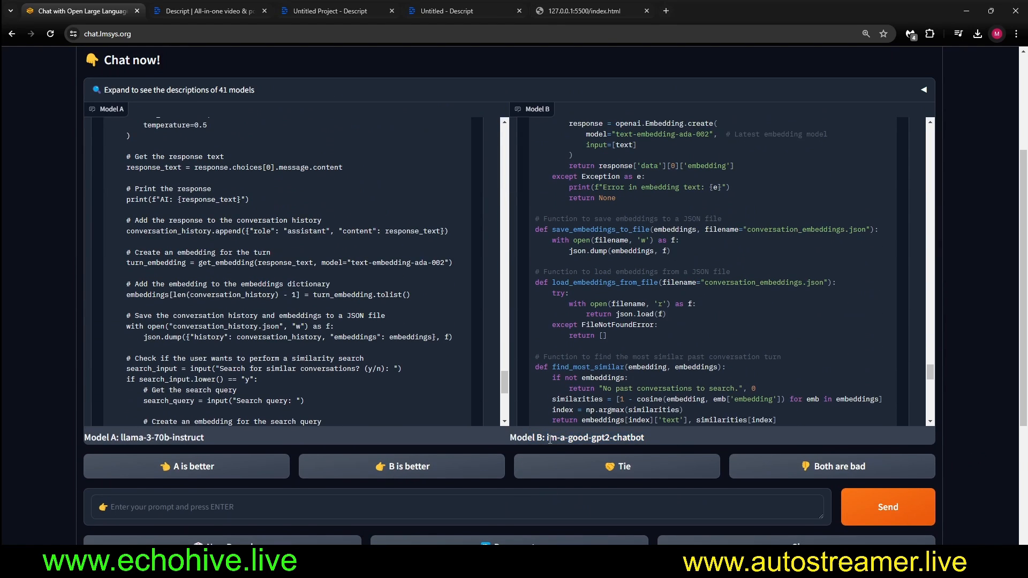
double_click(593, 437)
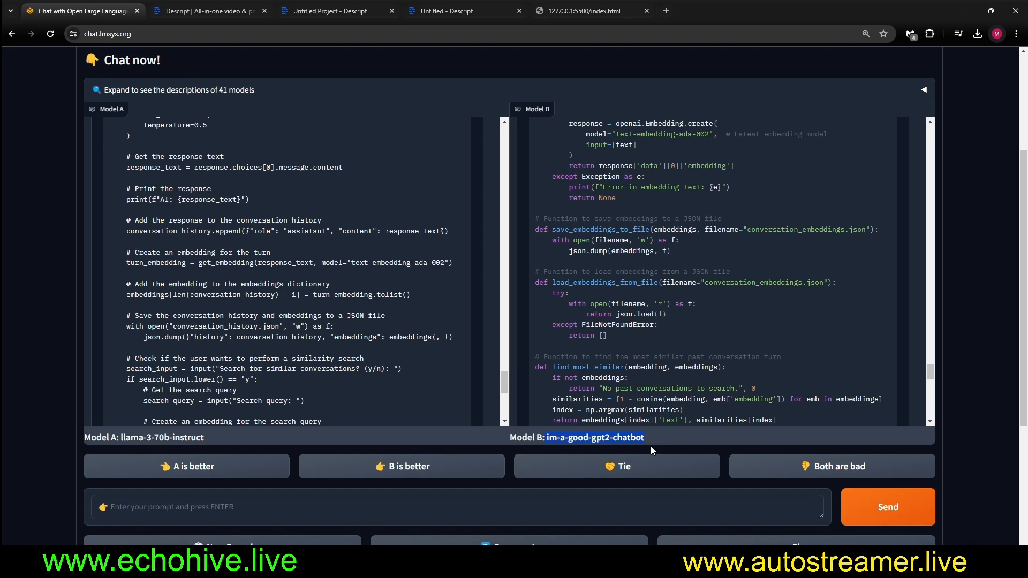
mouse_move(445, 465)
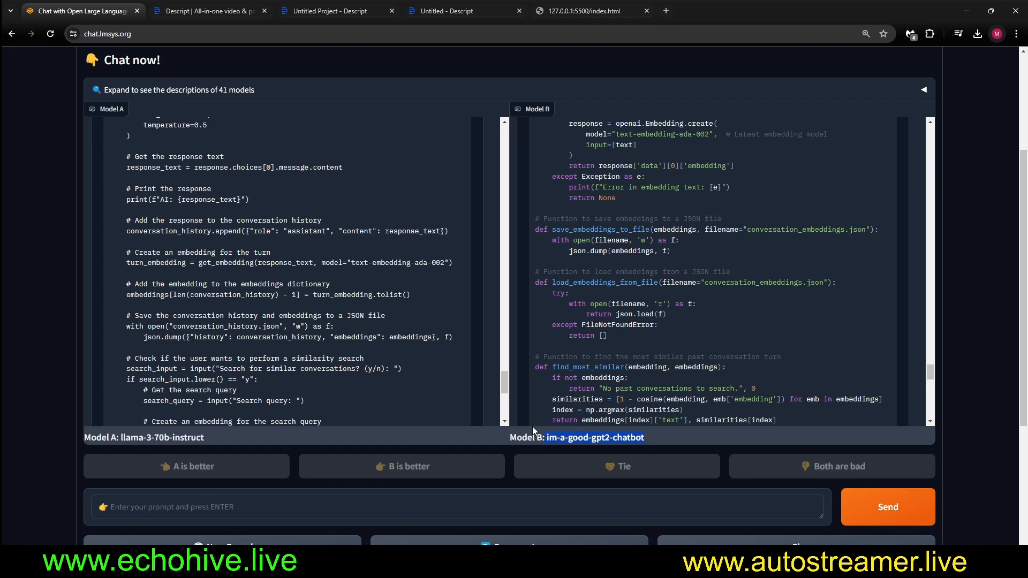
mouse_move(457, 220)
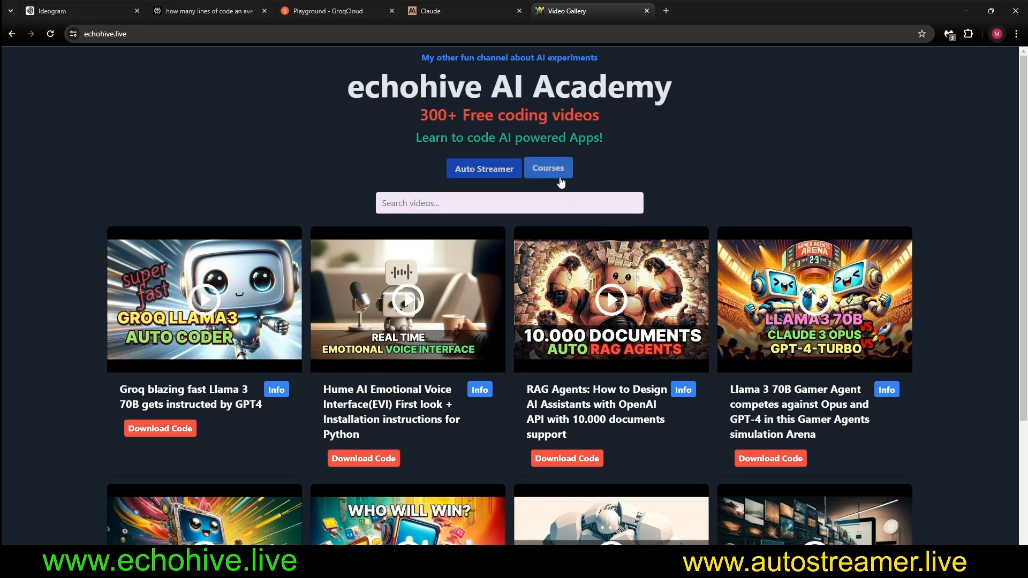
left_click(549, 168)
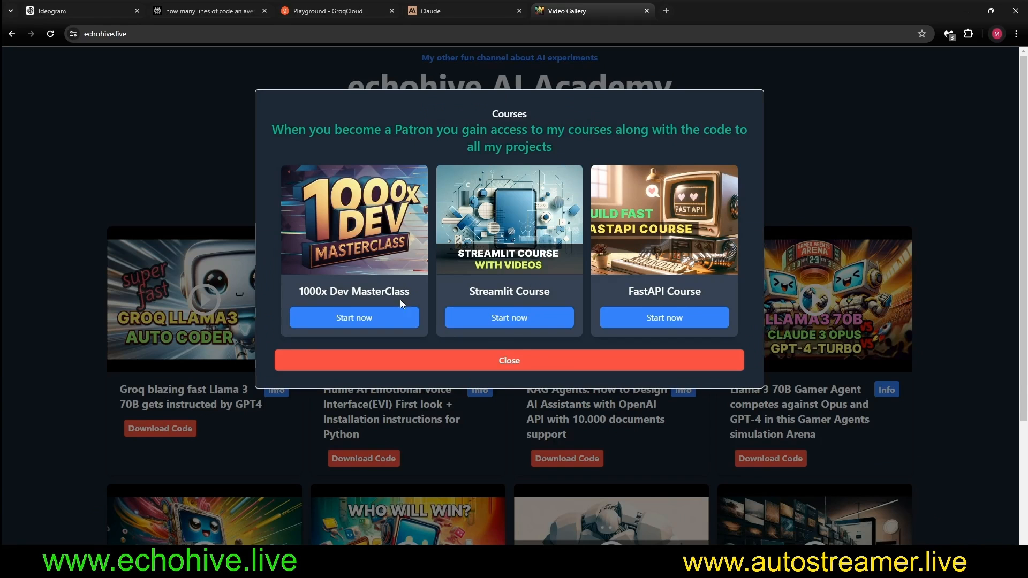
mouse_move(456, 368)
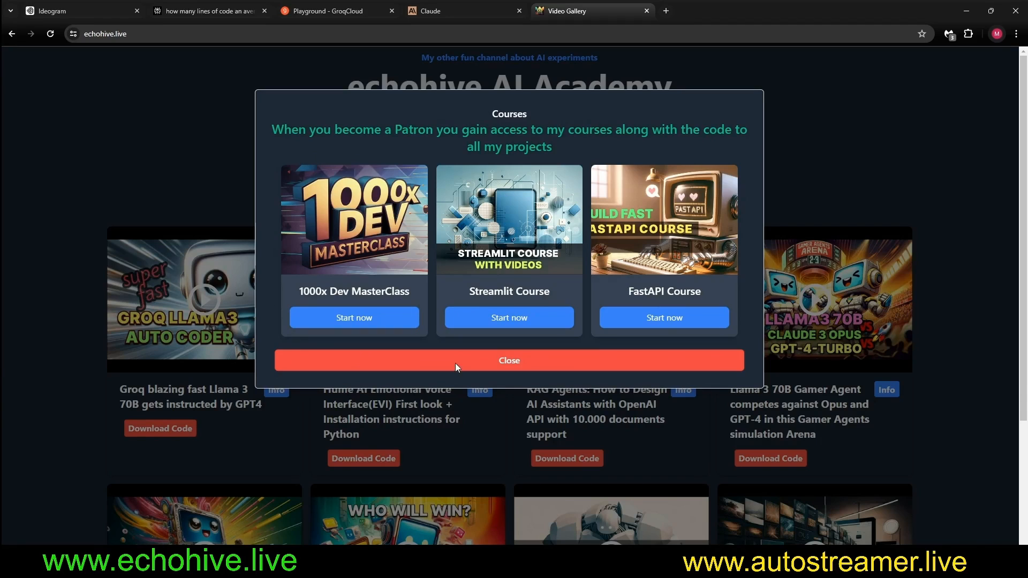
mouse_move(297, 188)
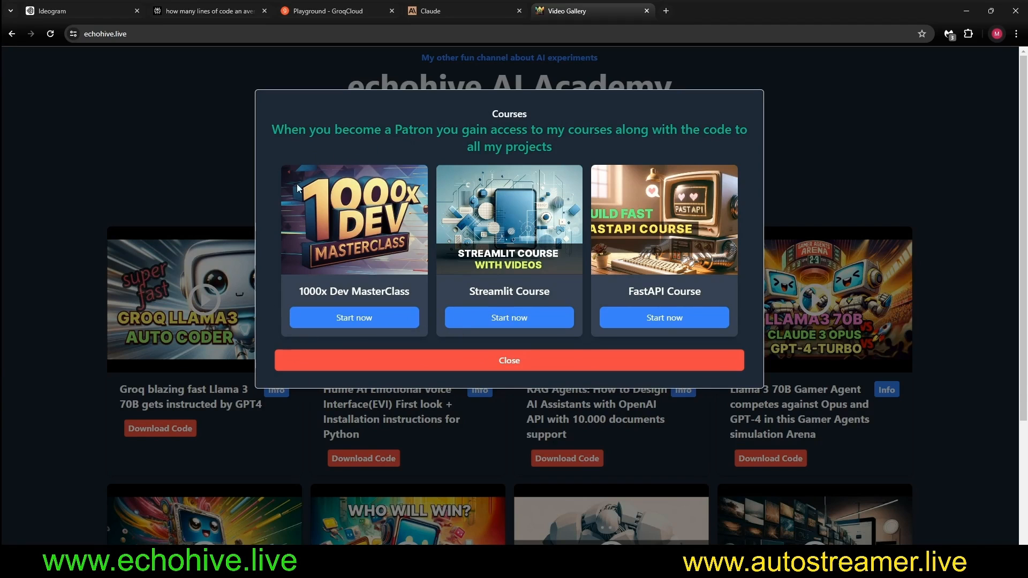
mouse_move(438, 231)
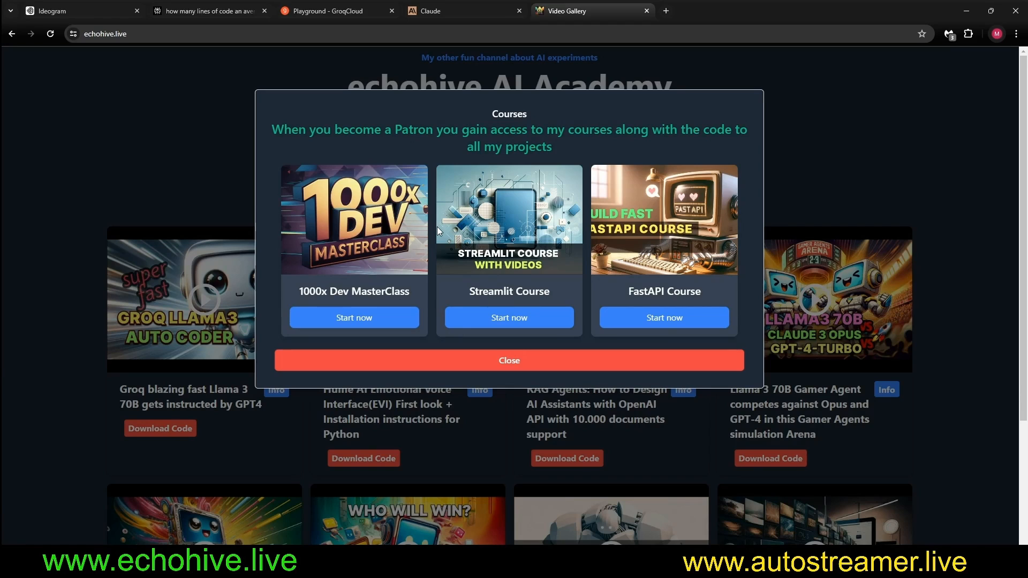
mouse_move(482, 334)
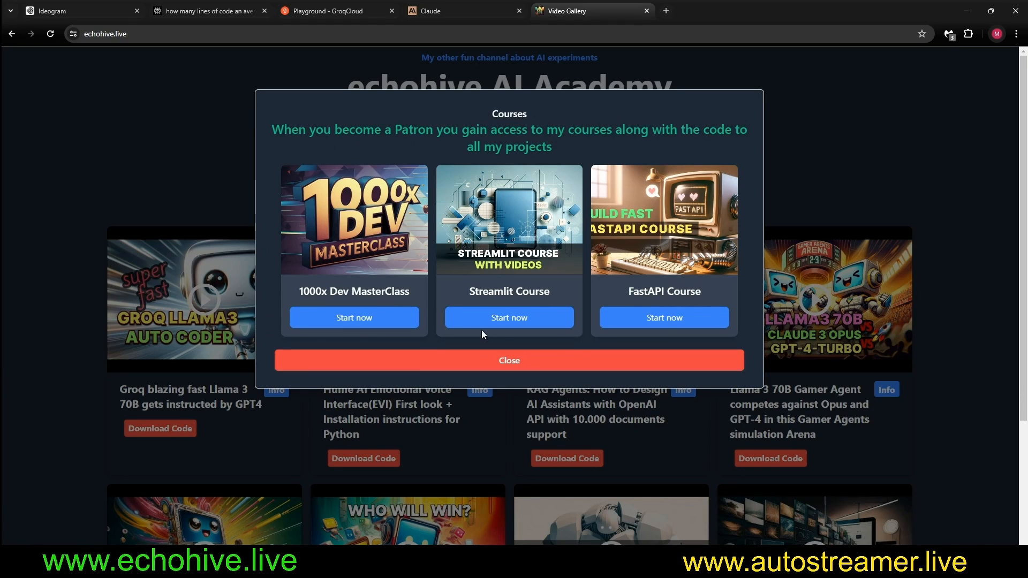
mouse_move(688, 248)
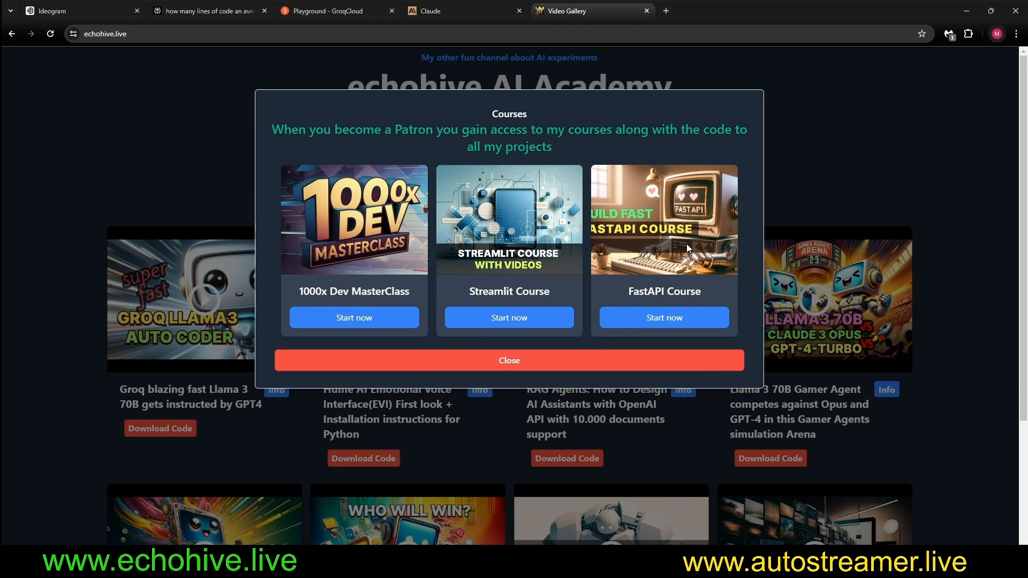
left_click(508, 359)
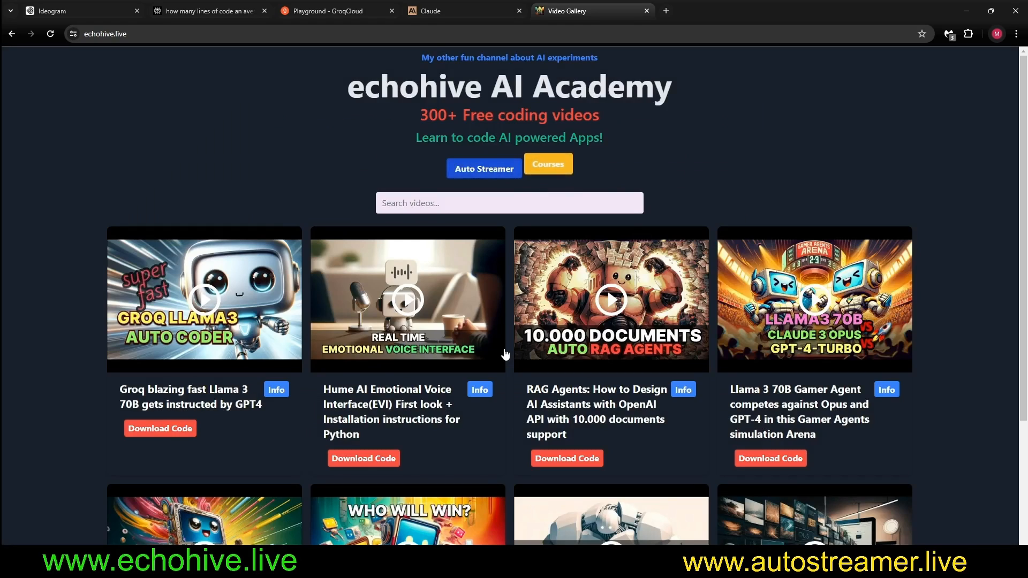